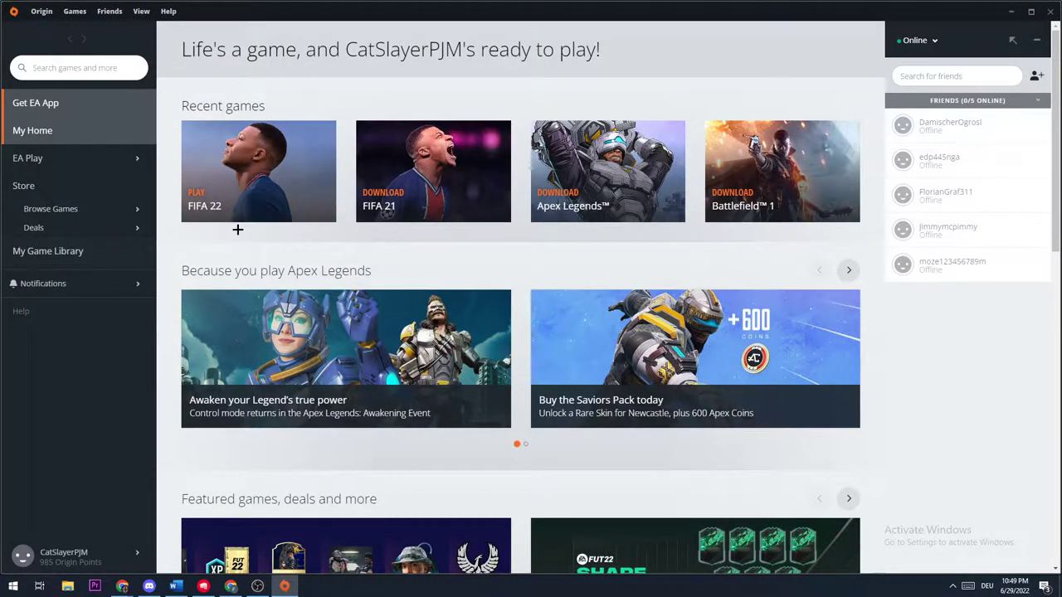
Open My Game Library to list Apex Legends, Battlefield 1, FIFA 21 and FIFA 22
{"action": "left_click", "coordinate": [47, 251]}
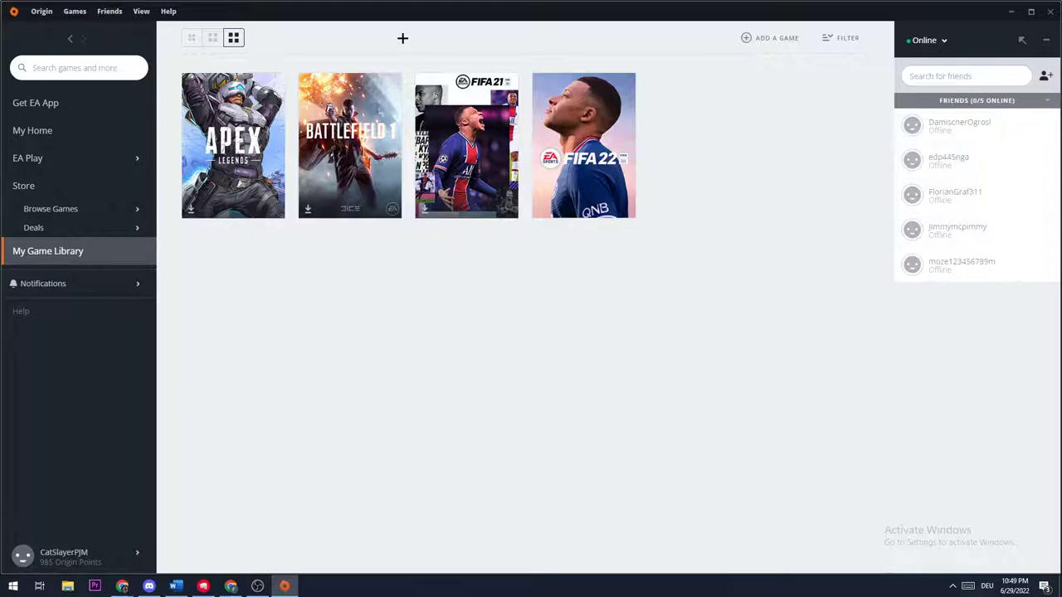
{"action": "mouse_move", "coordinate": [881, 232]}
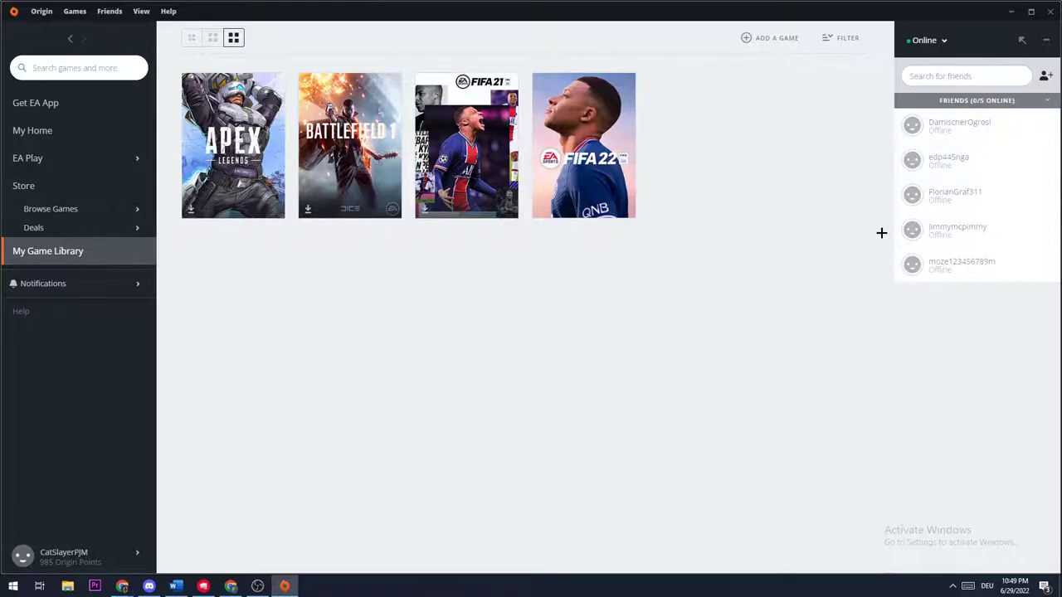
{"action": "mouse_move", "coordinate": [667, 344]}
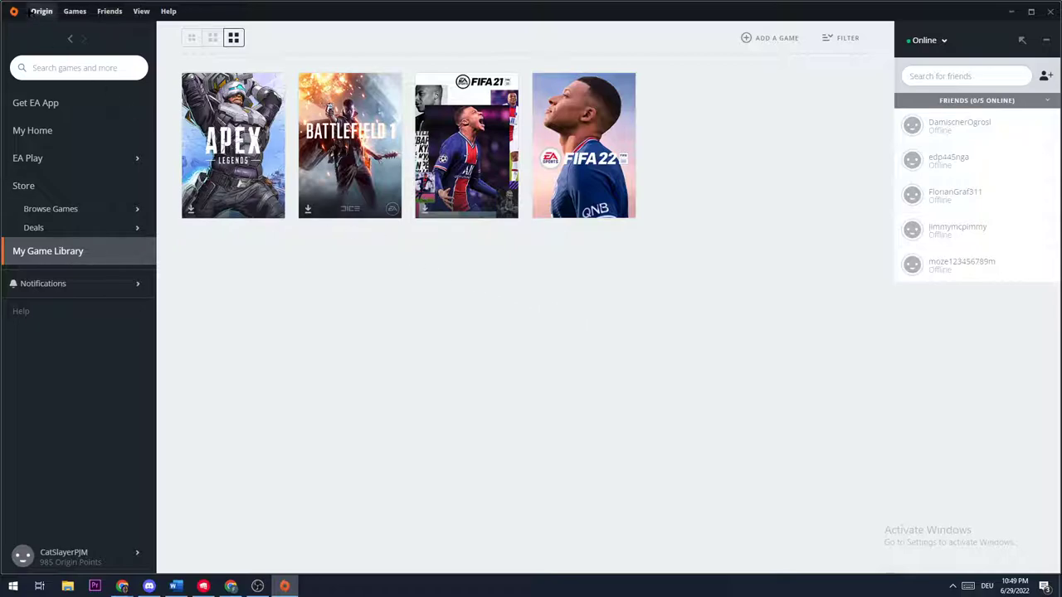
{"action": "left_click", "coordinate": [41, 11]}
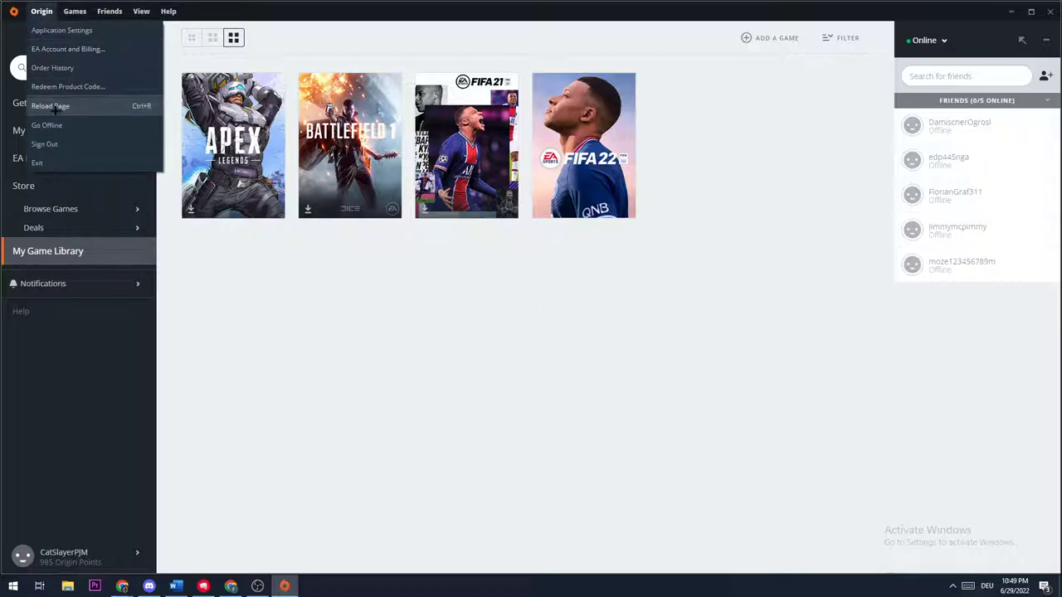
Reload the Origin library page from the Origin menu
{"action": "left_click", "coordinate": [50, 106]}
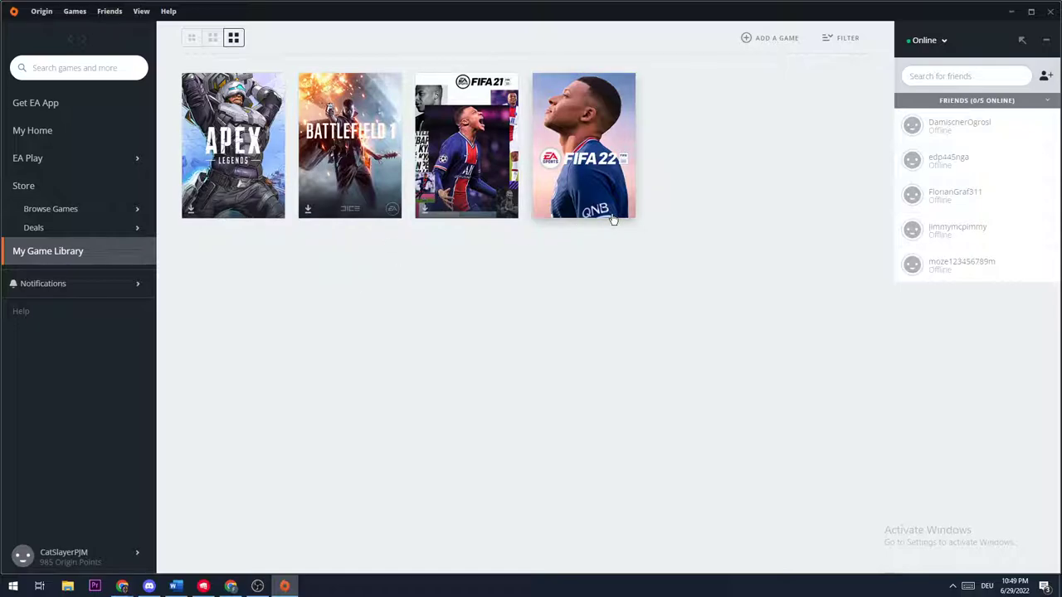
{"action": "mouse_move", "coordinate": [389, 183]}
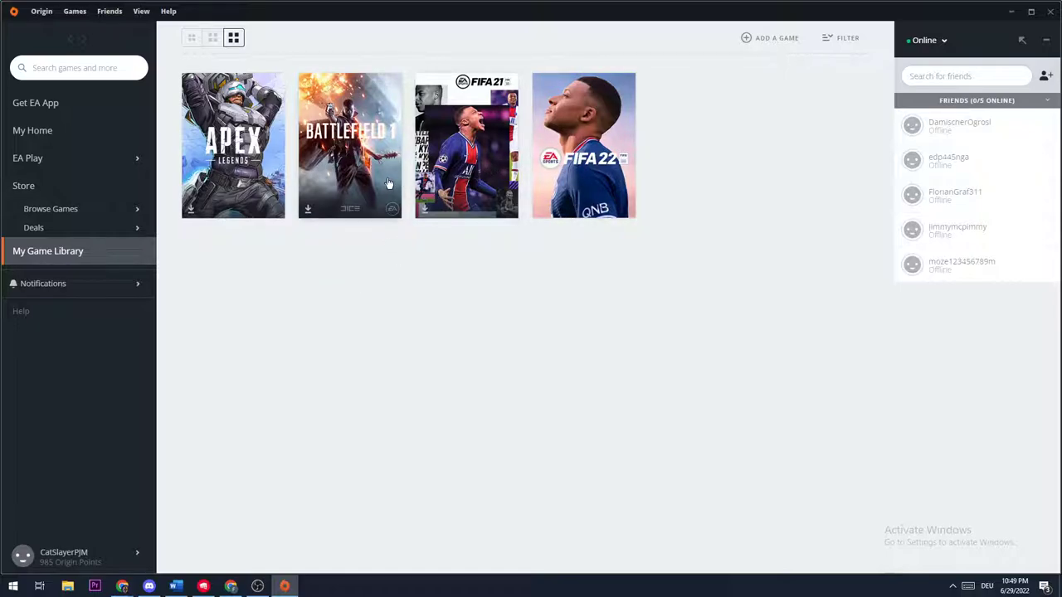
{"action": "mouse_move", "coordinate": [340, 259]}
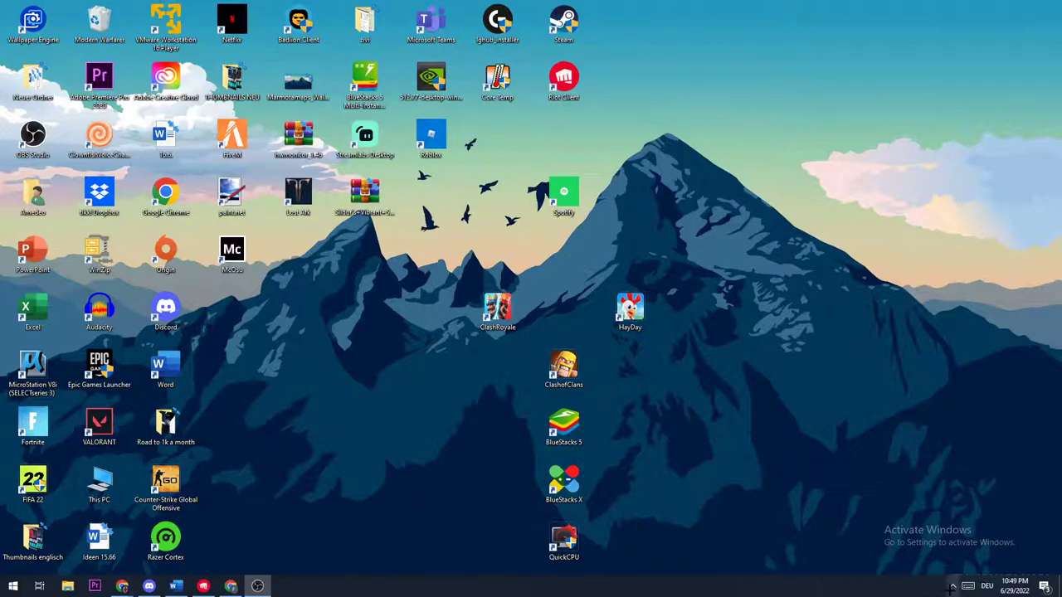
Move the Origin desktop shortcut beside the mountain peak and bring up its context menu
{"action": "left_click", "coordinate": [952, 586]}
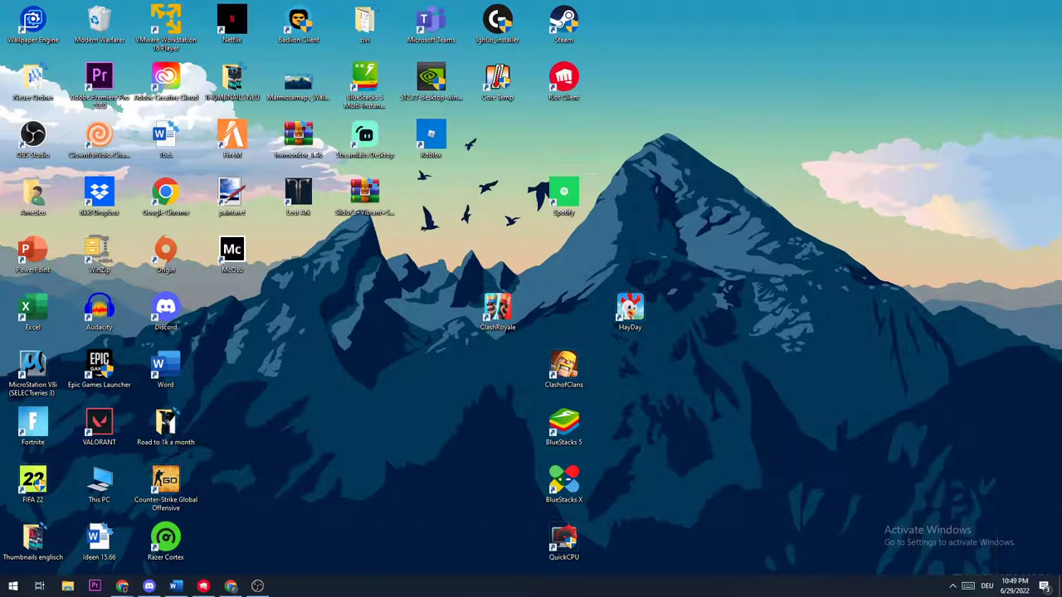
{"action": "left_click_drag", "start_coordinate": [165, 249], "coordinate": [762, 198]}
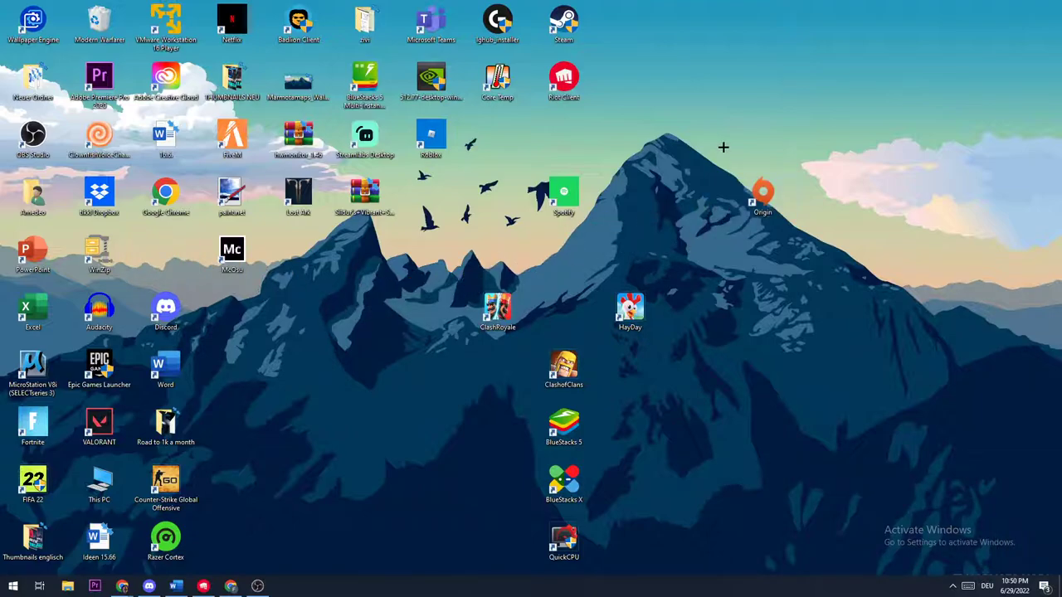
{"action": "right_click", "coordinate": [761, 197]}
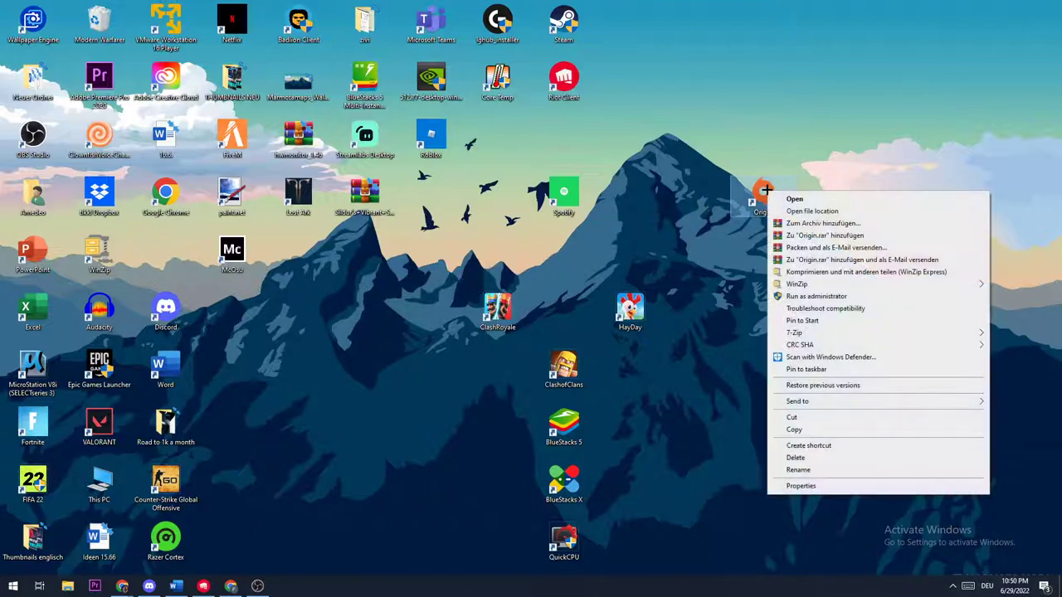
{"action": "mouse_move", "coordinate": [798, 302]}
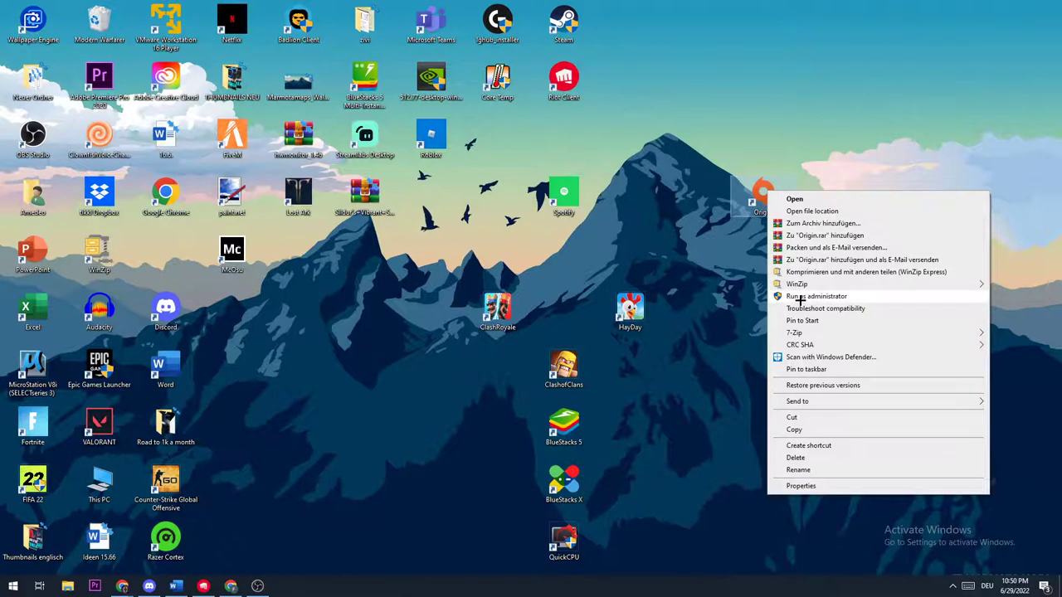